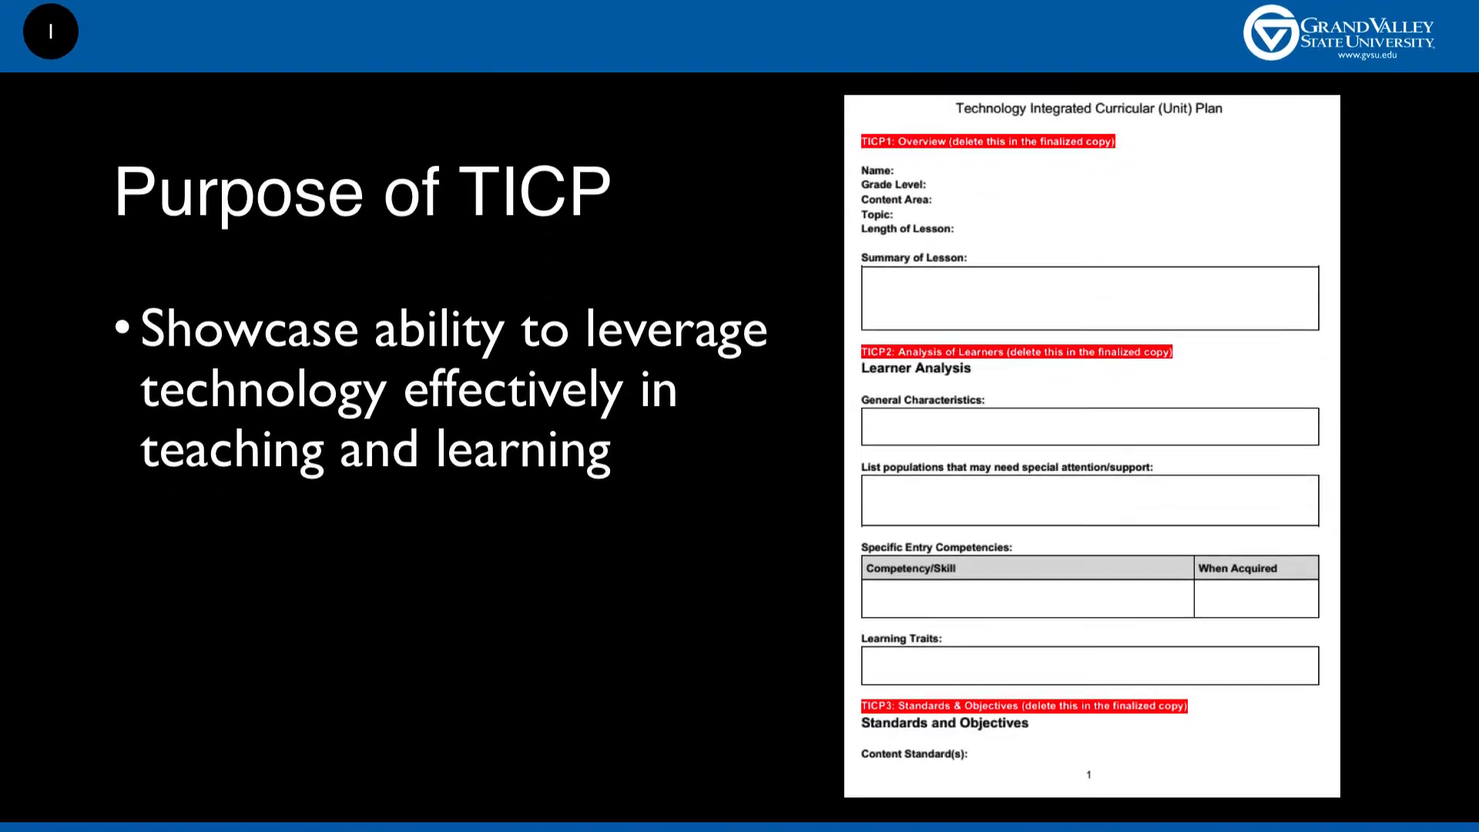
- Advance past the 'Purpose of TICP' slide toward the TICP course website slides
key(Right)
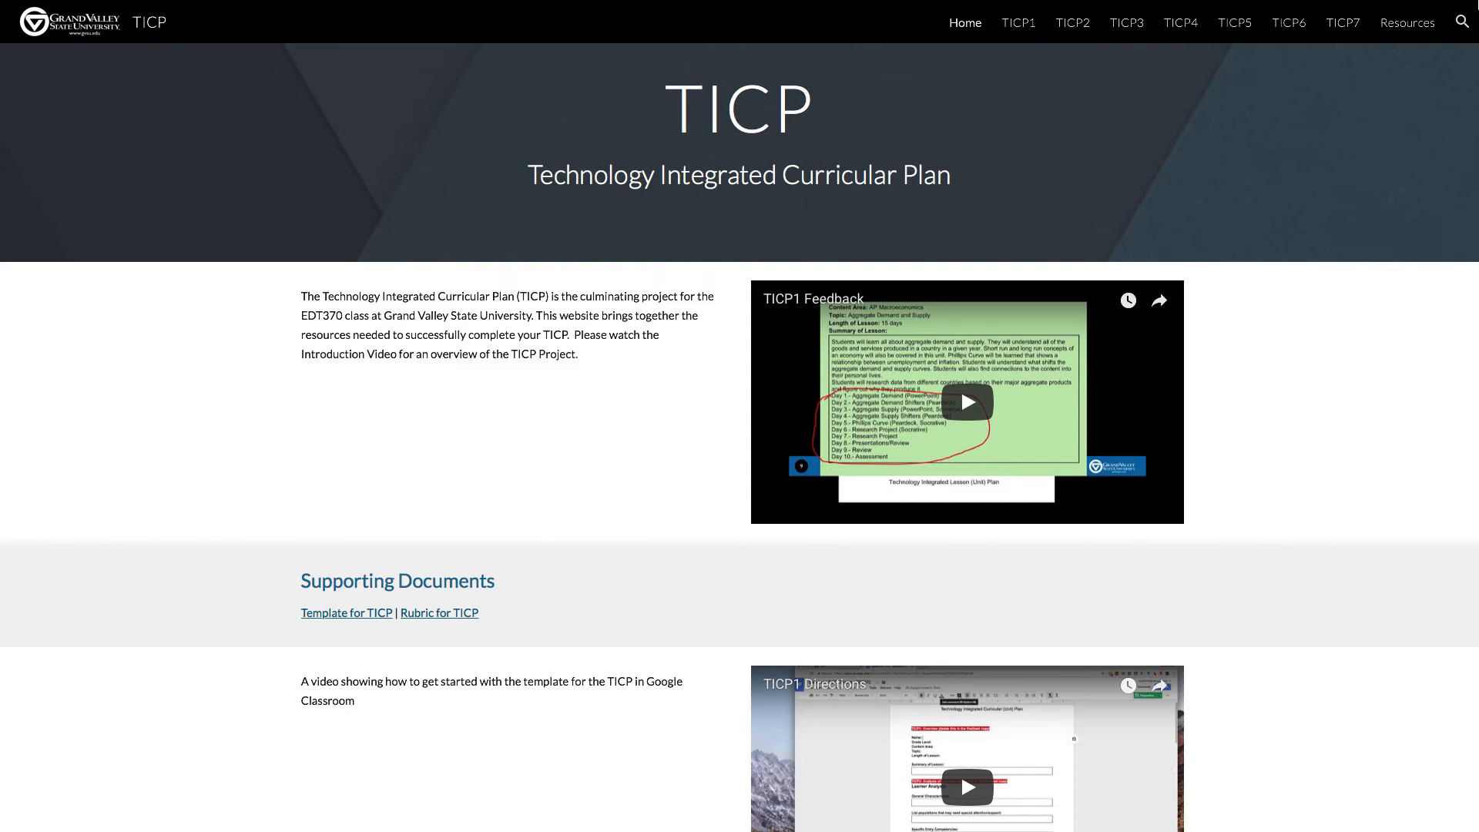
- Visit the TICP1 Overview page, return to Home, then open the Resources page
click(1018, 23)
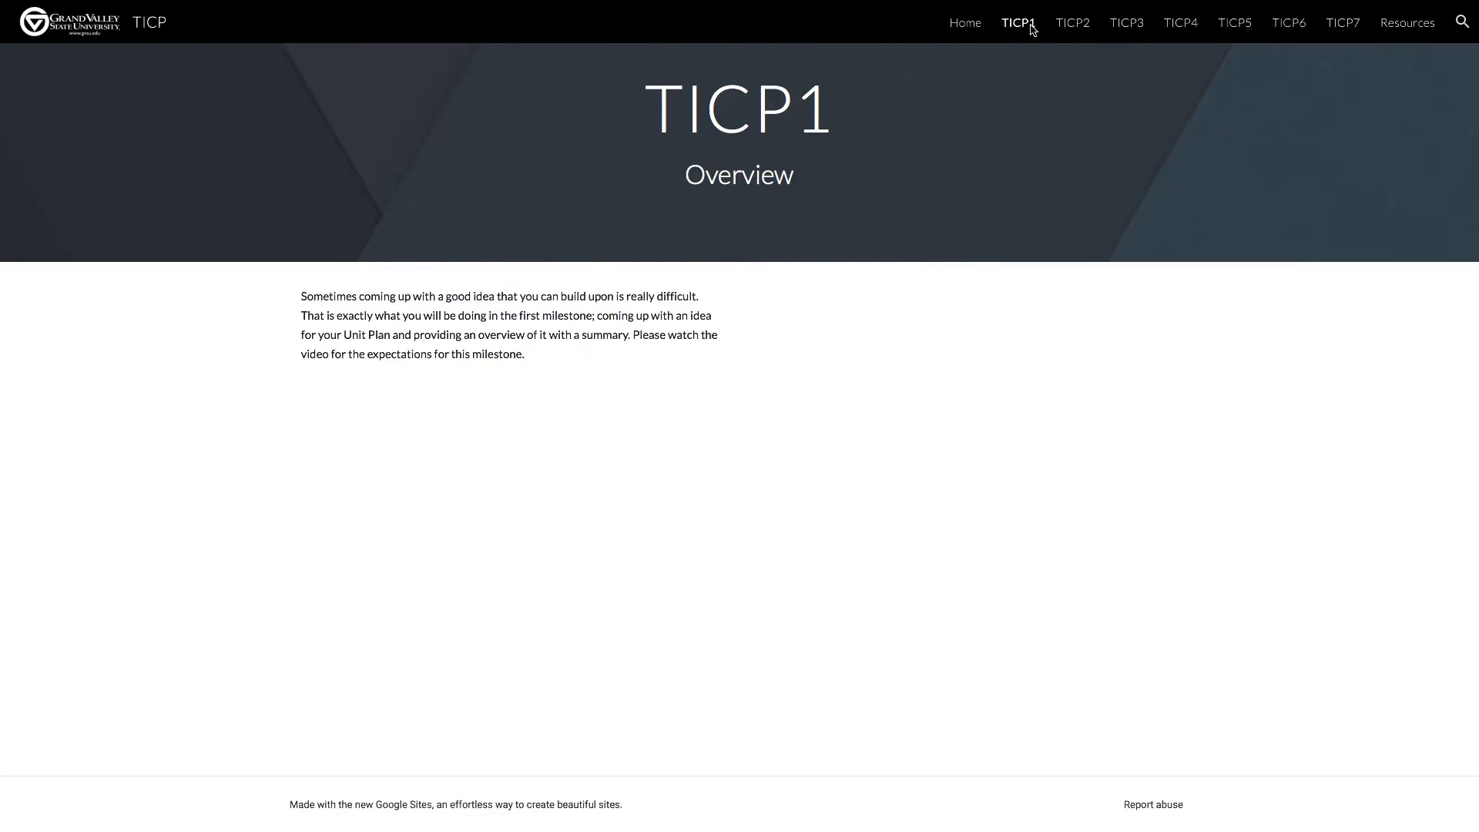
click(1341, 22)
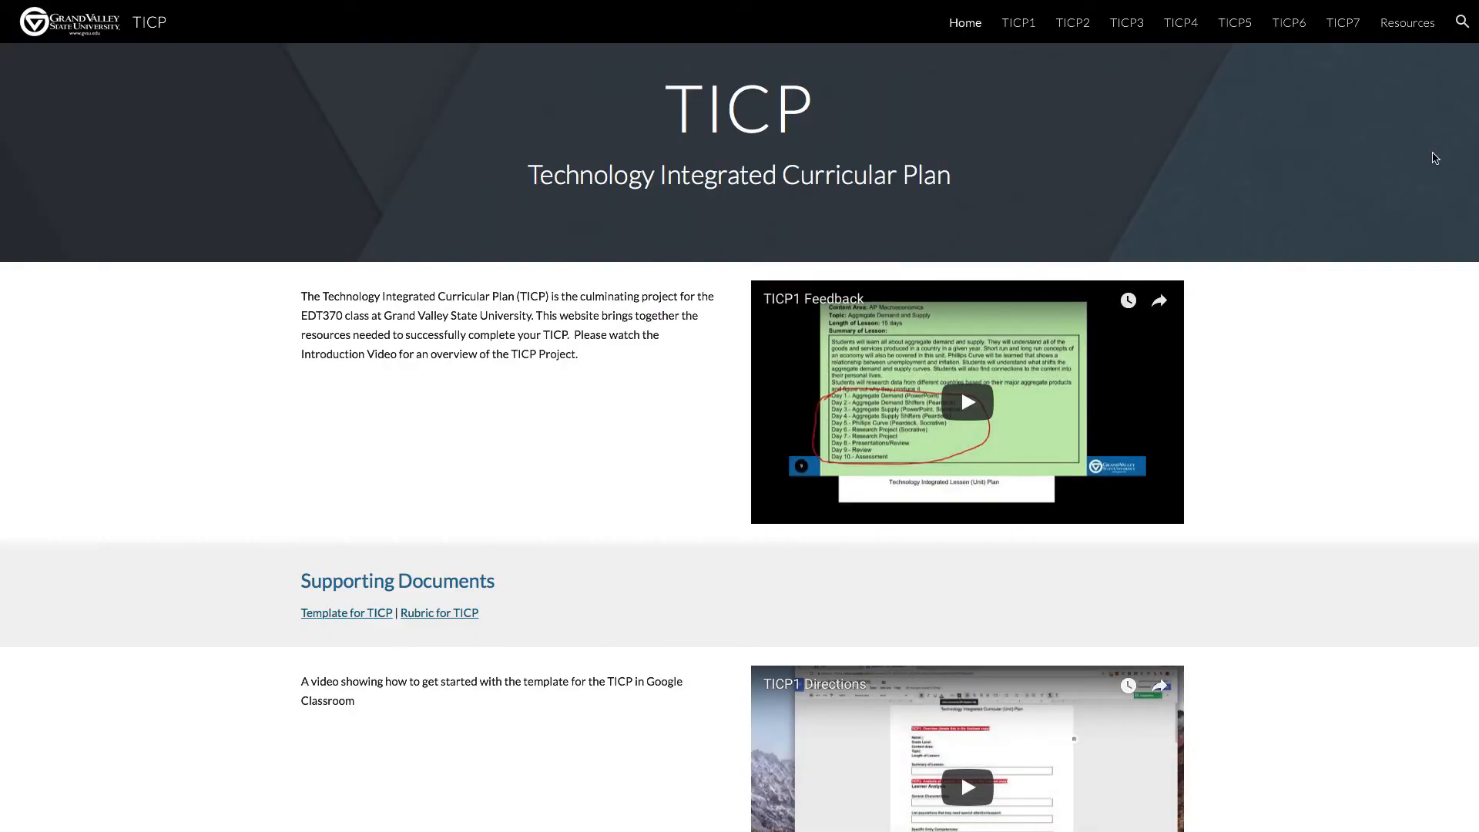
mouse_move(966, 401)
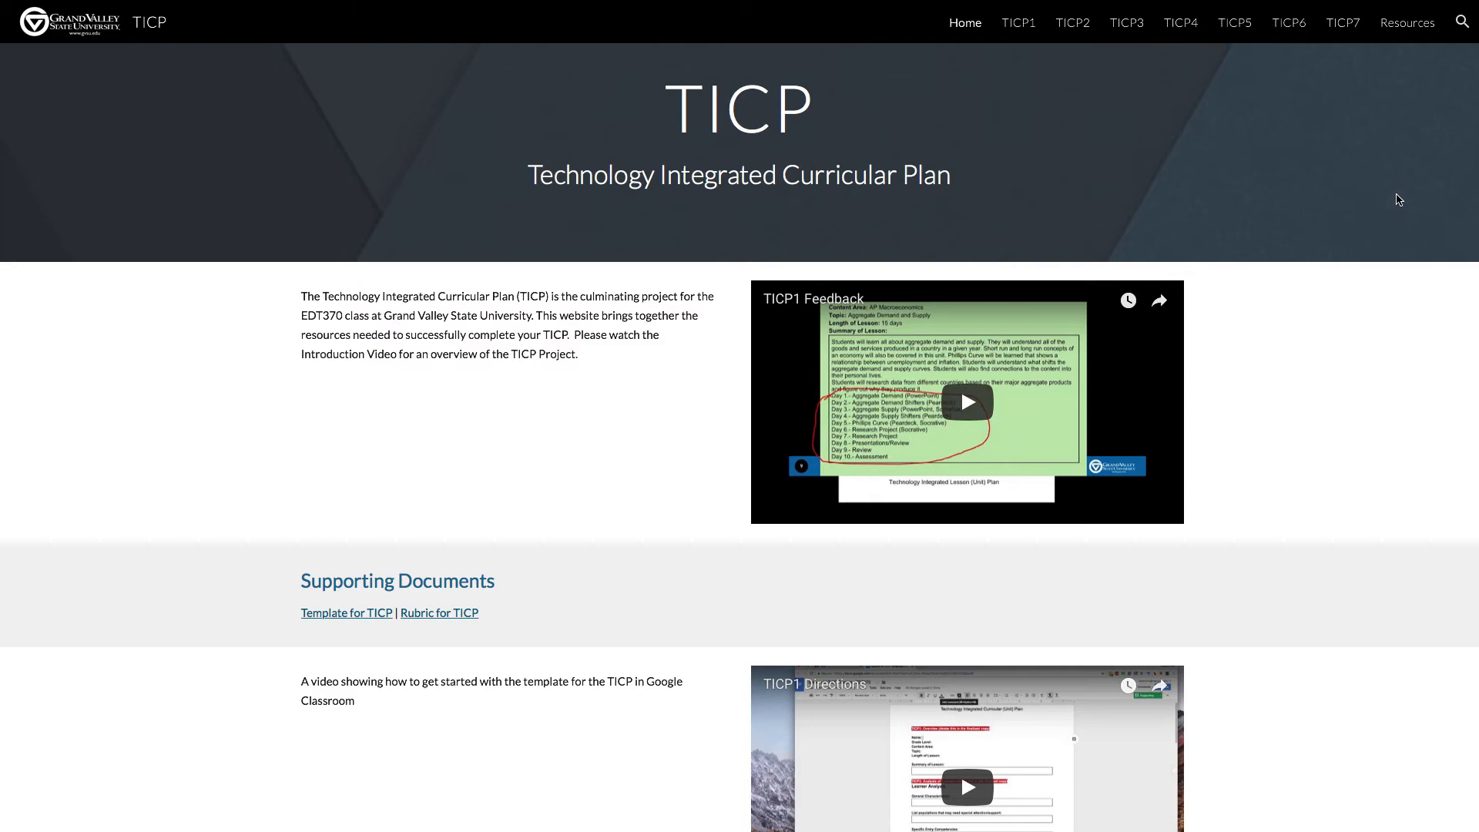
mouse_move(1407, 22)
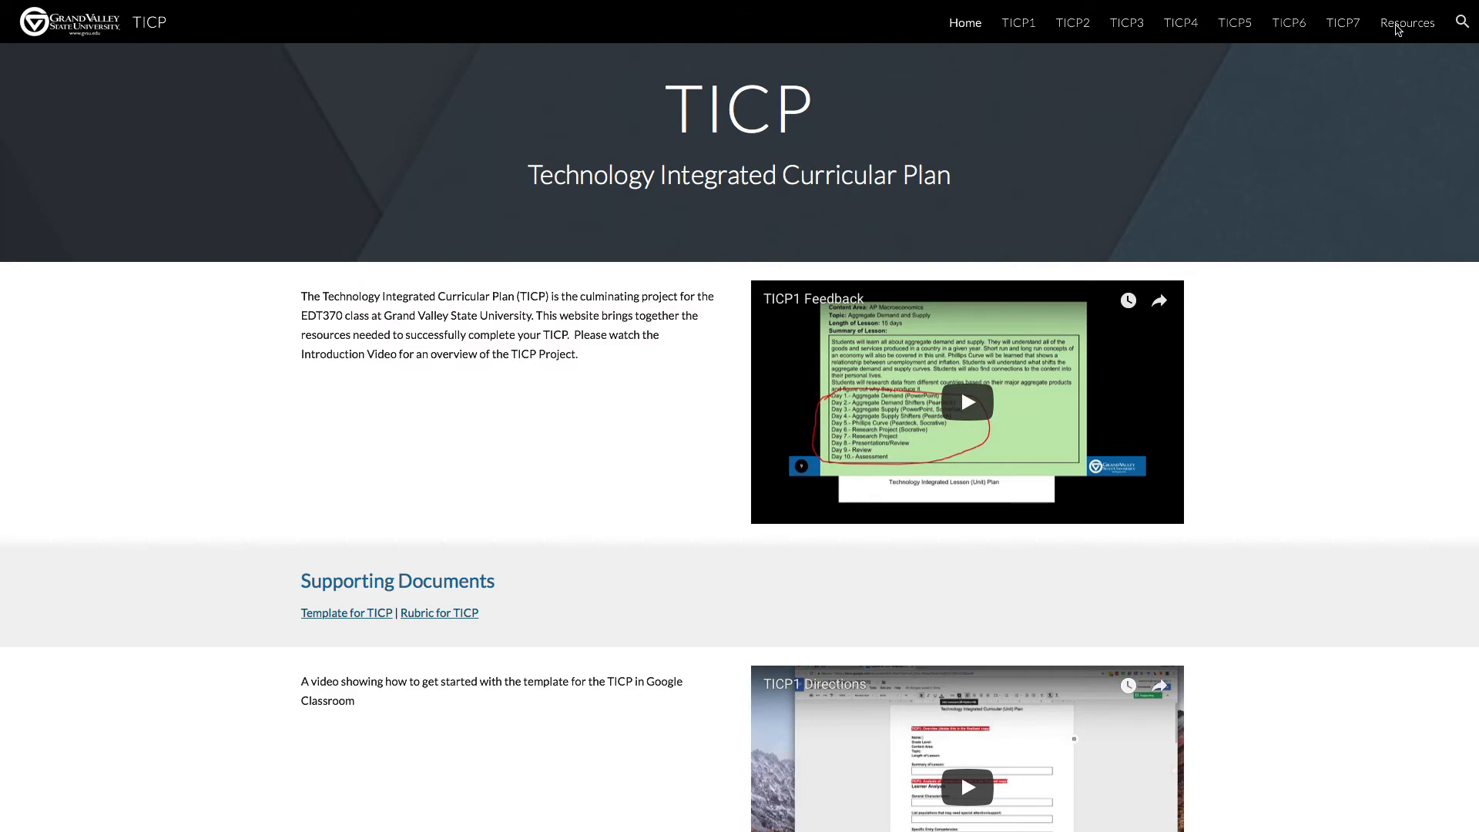
click(1407, 21)
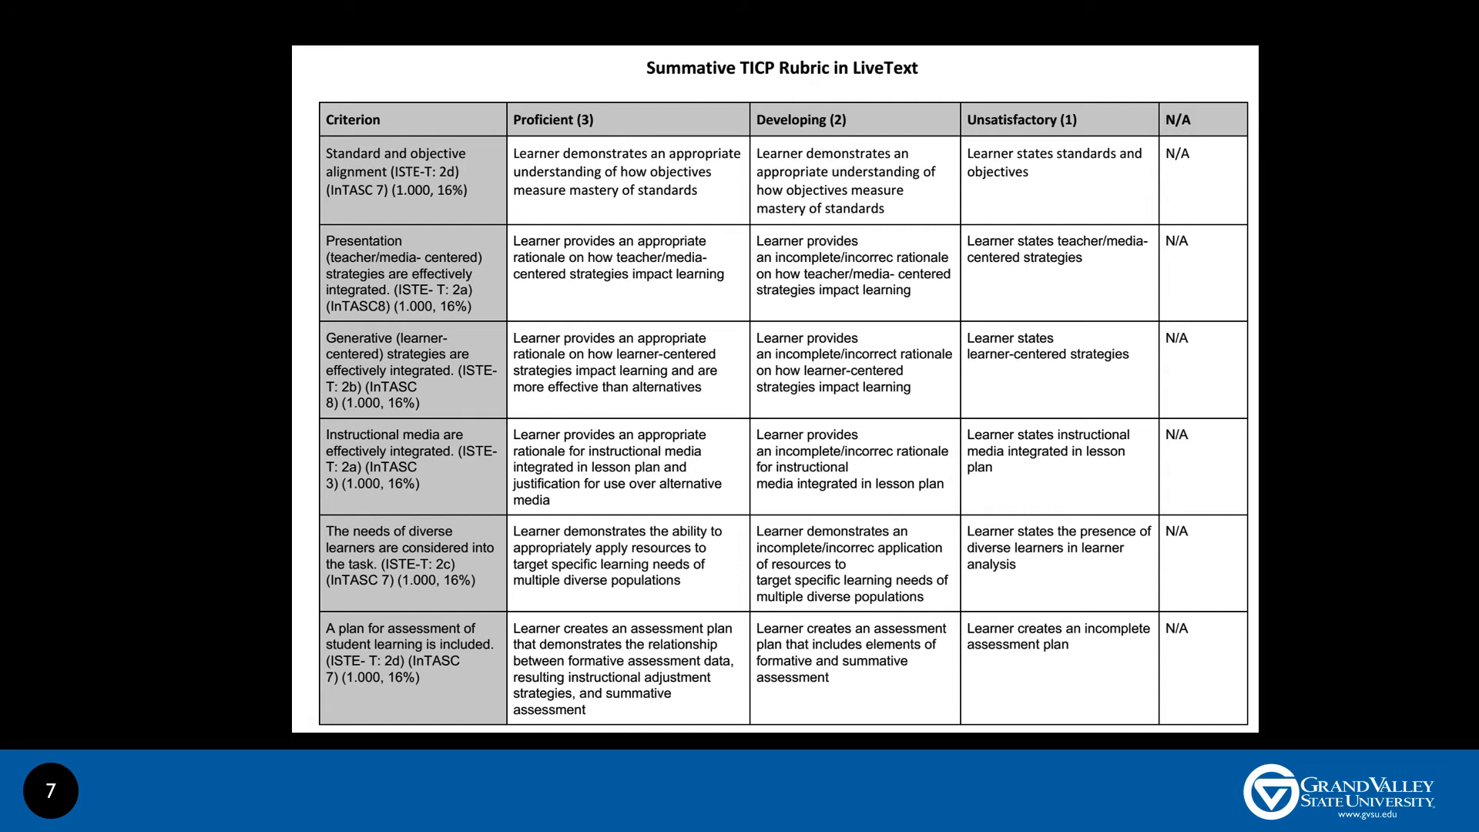
- Advance from slide 7, the Summative TICP Rubric in LiveText, to slide 8
key(right)
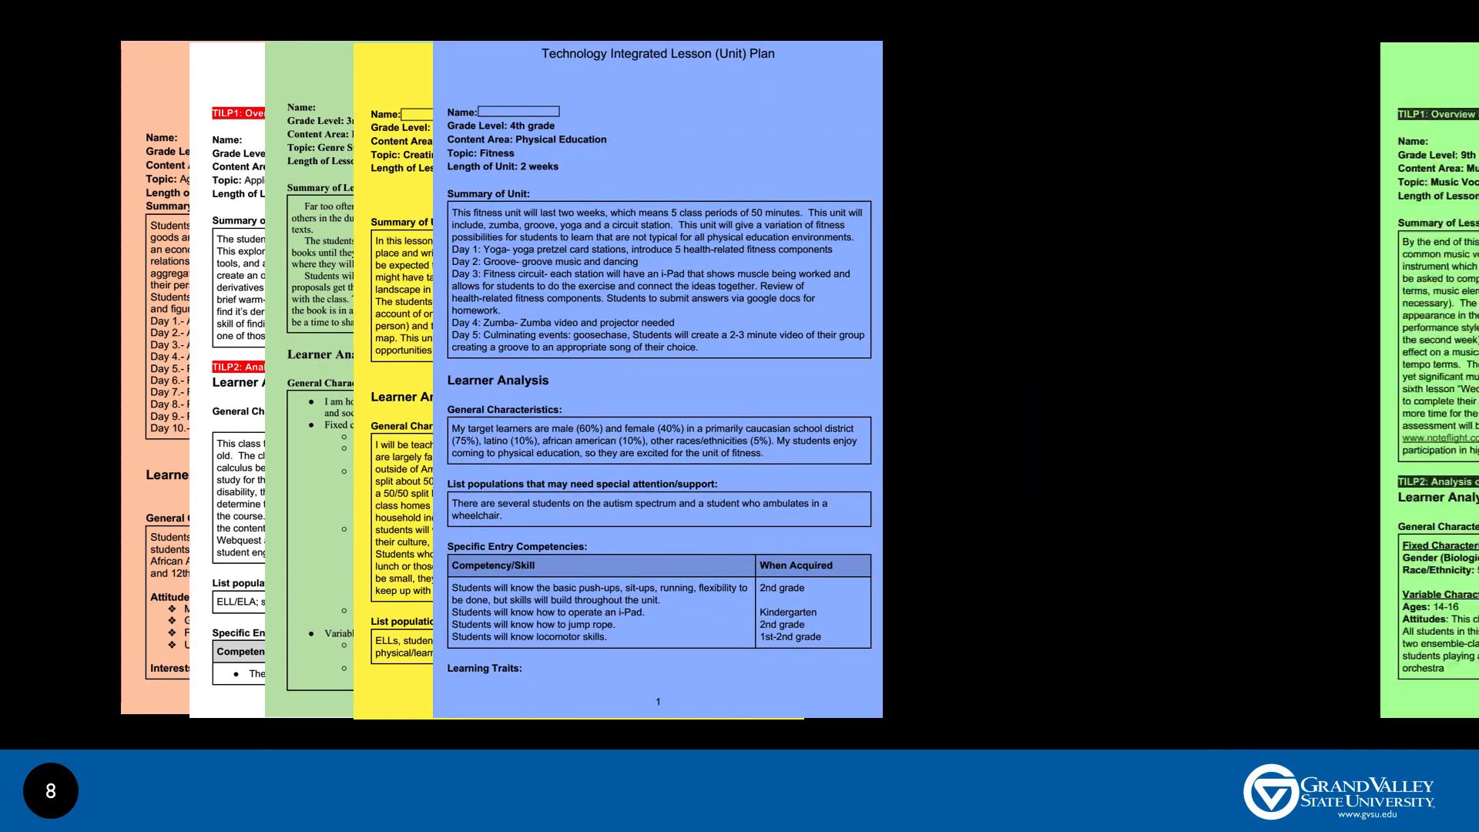
- Move from the sample lesson plans slide to slide 9, the Teacher Portfolio
scroll(down, 3)
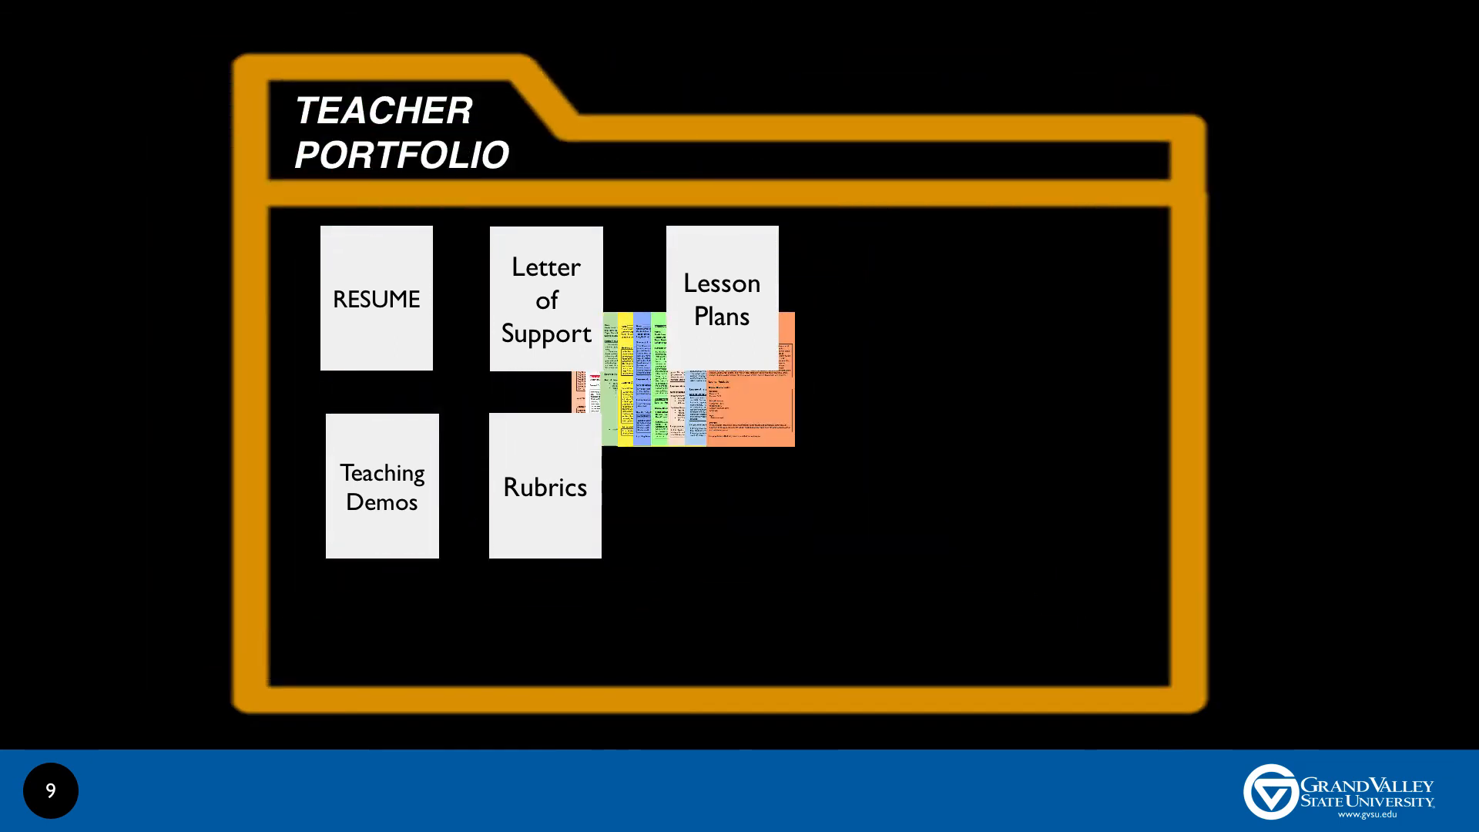
drag(684, 377, 962, 387)
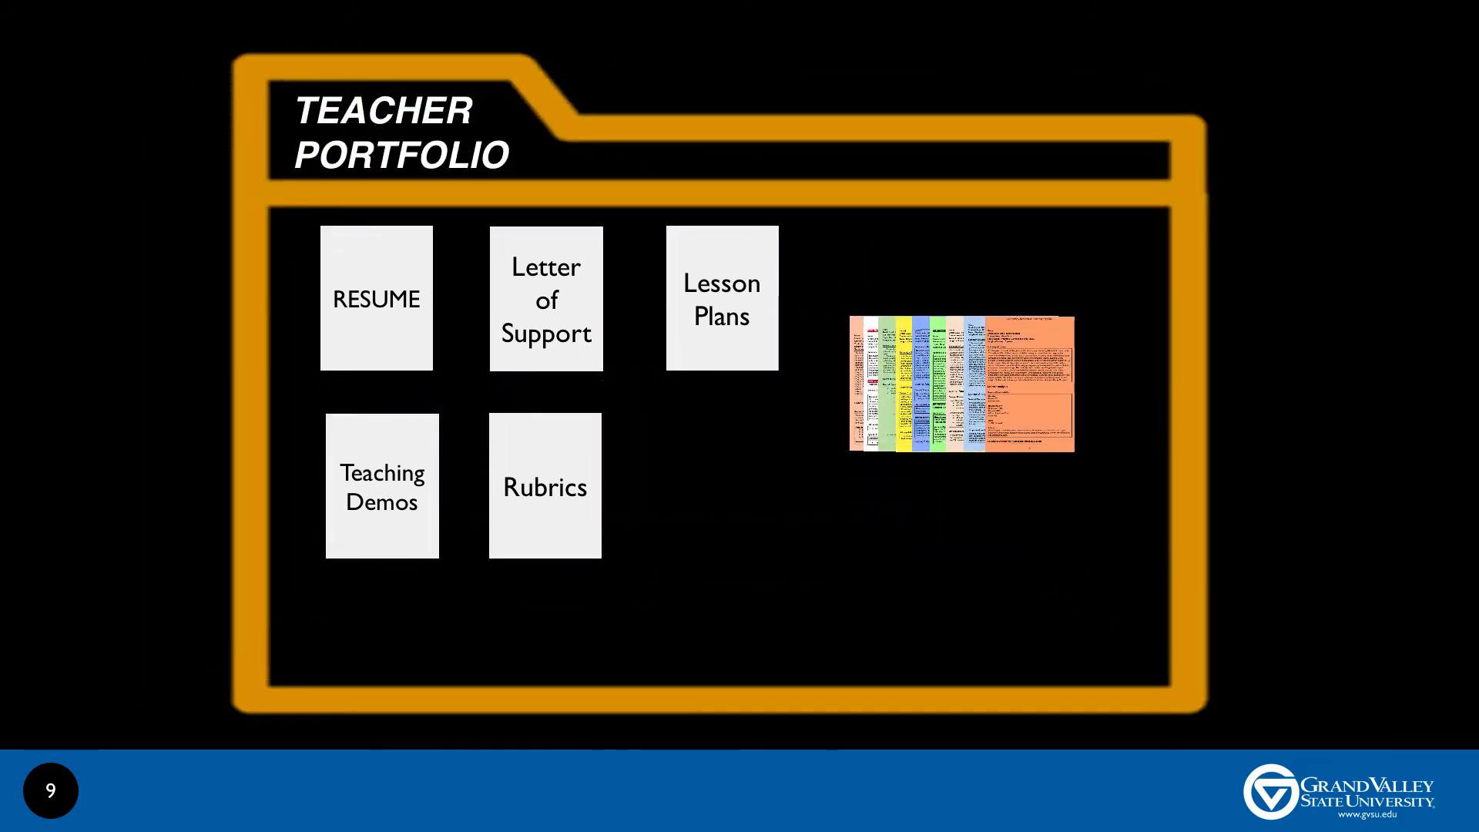